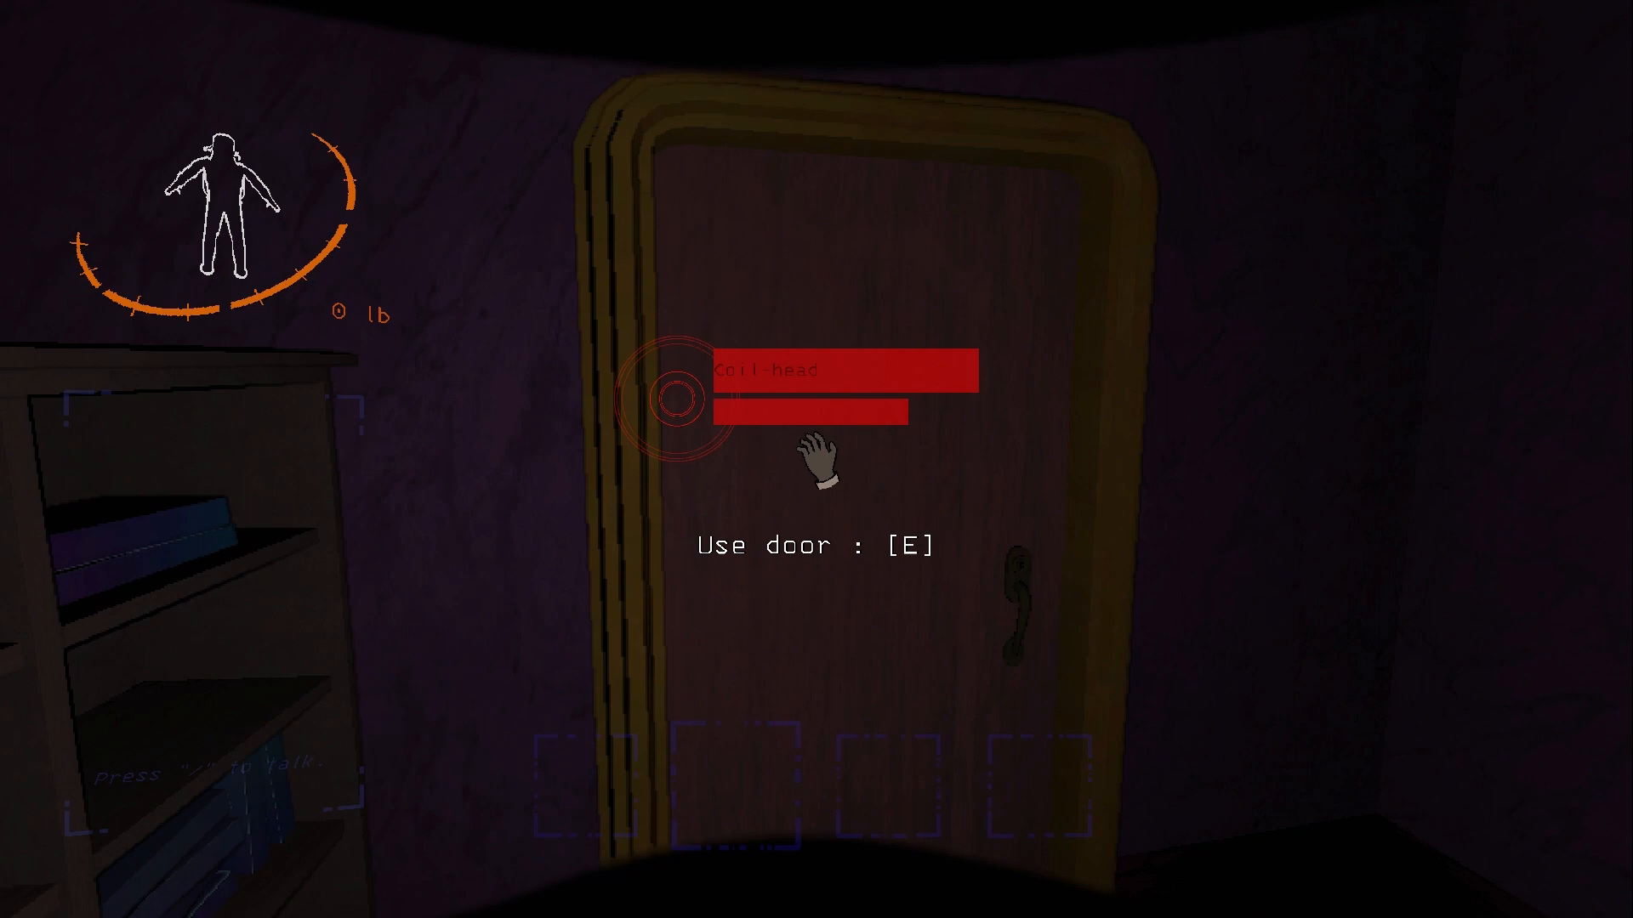
pyautogui.press('e')
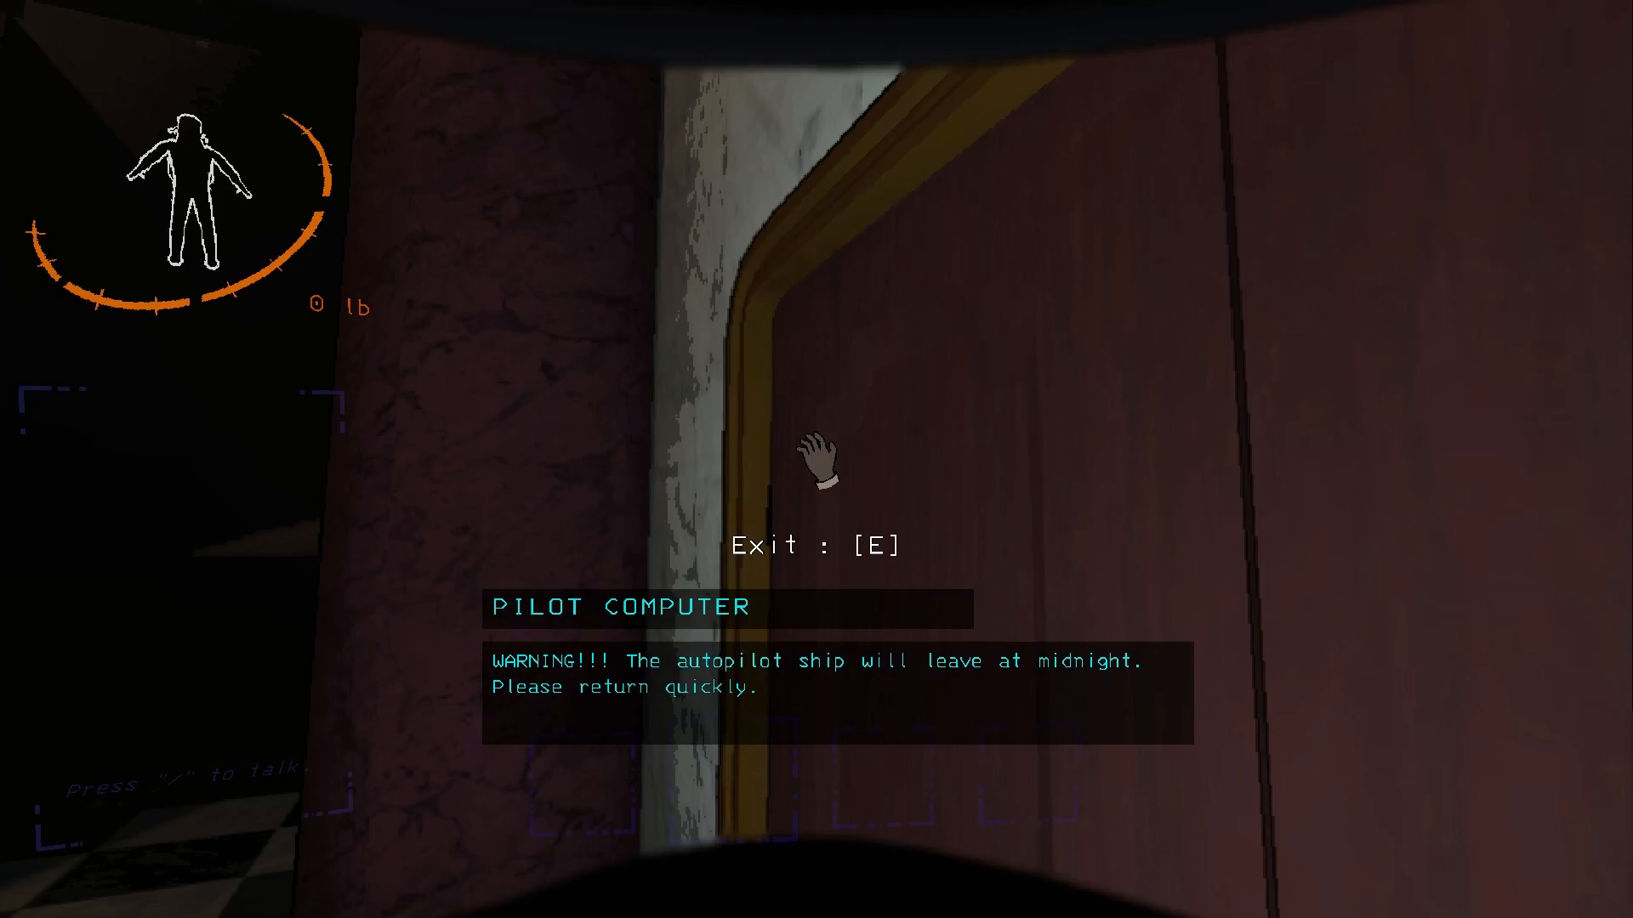
pyautogui.press('e')
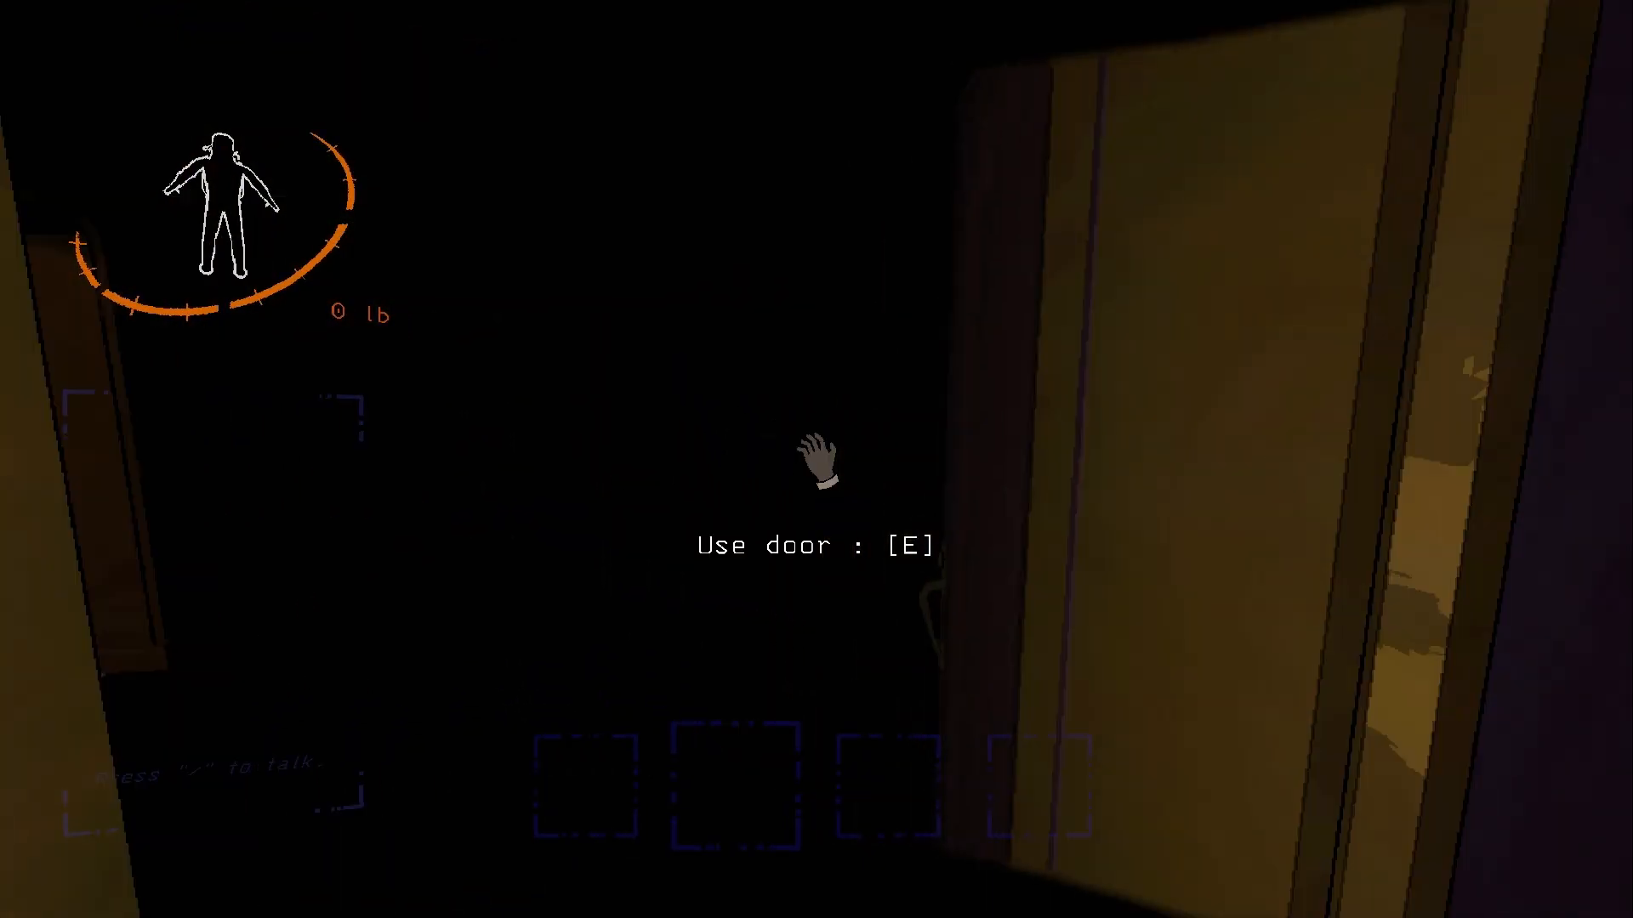
pyautogui.press('e')
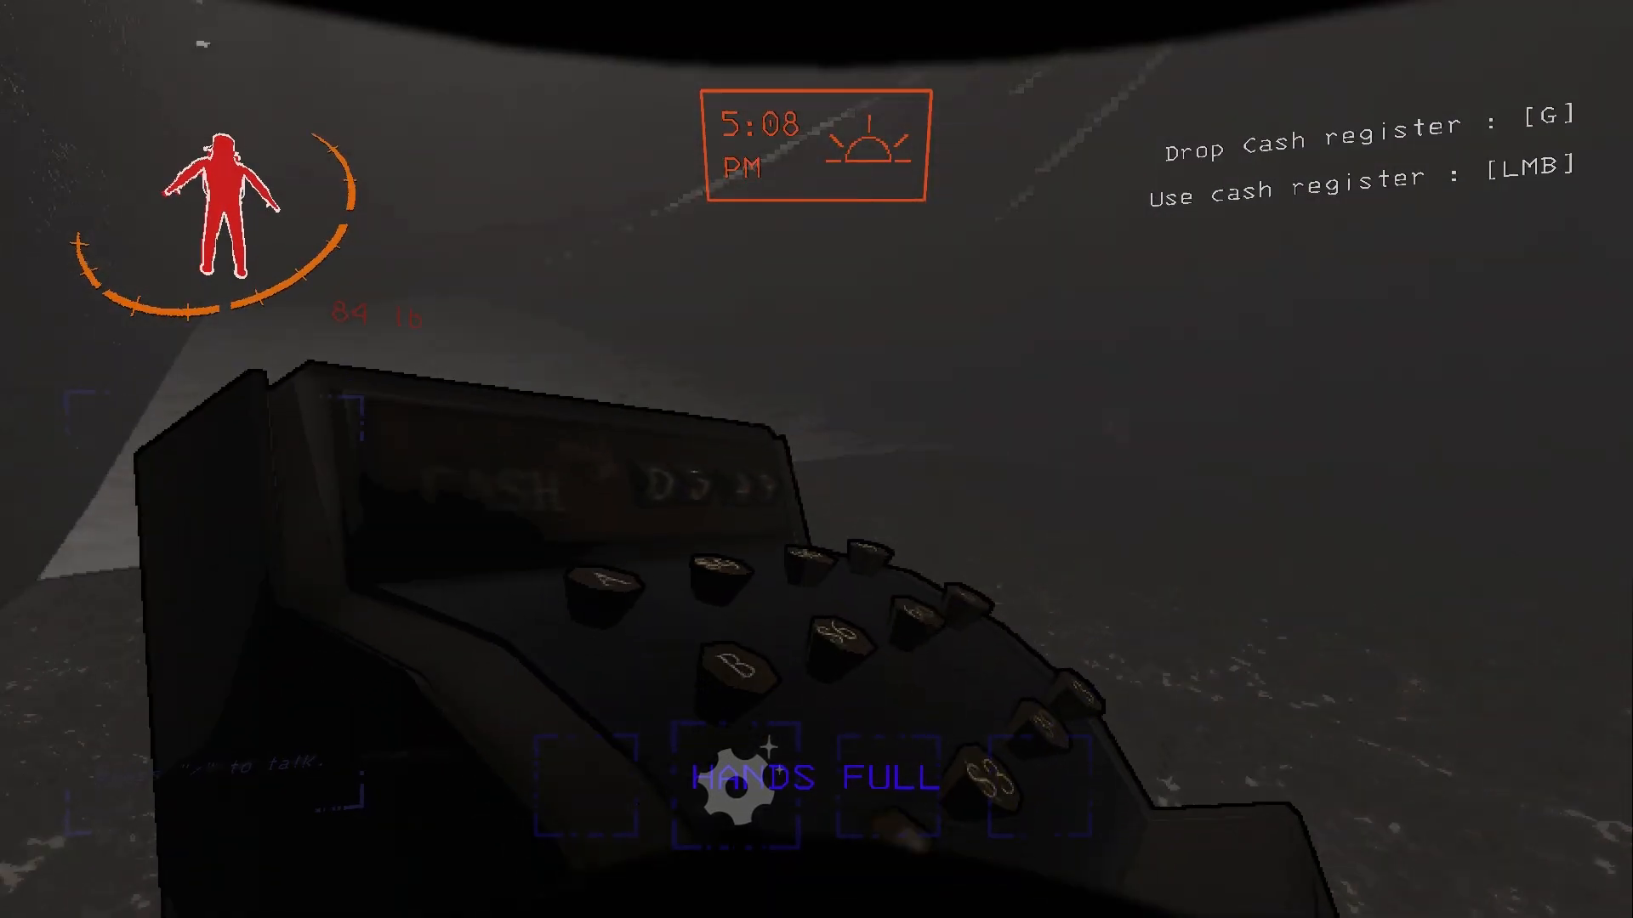
pyautogui.press('g')
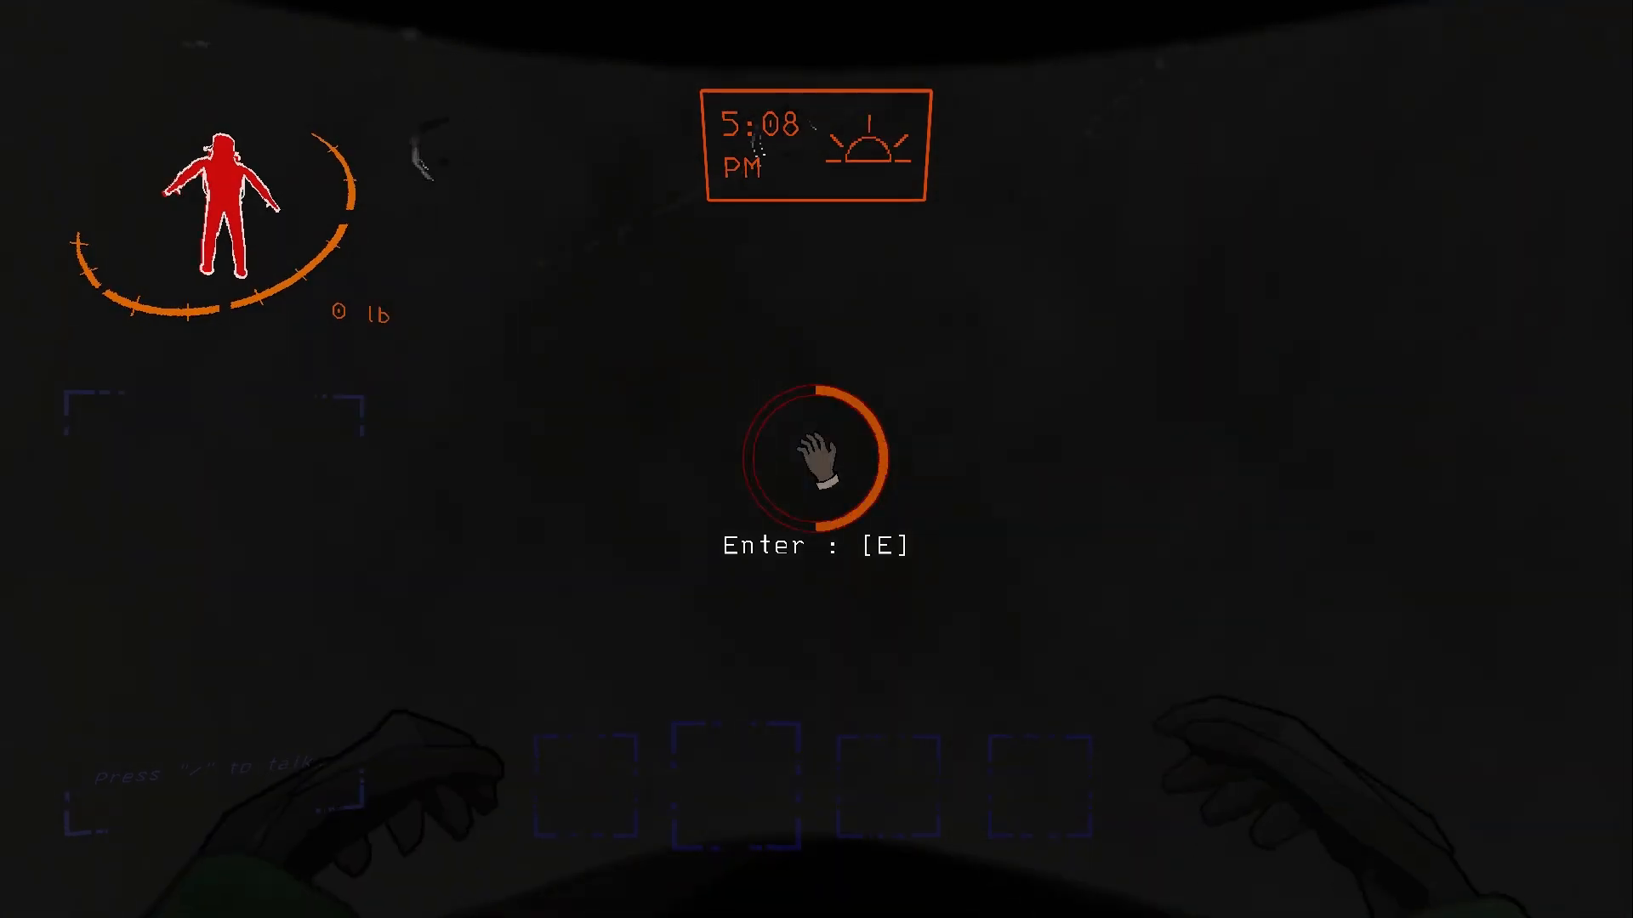
pyautogui.press('e')
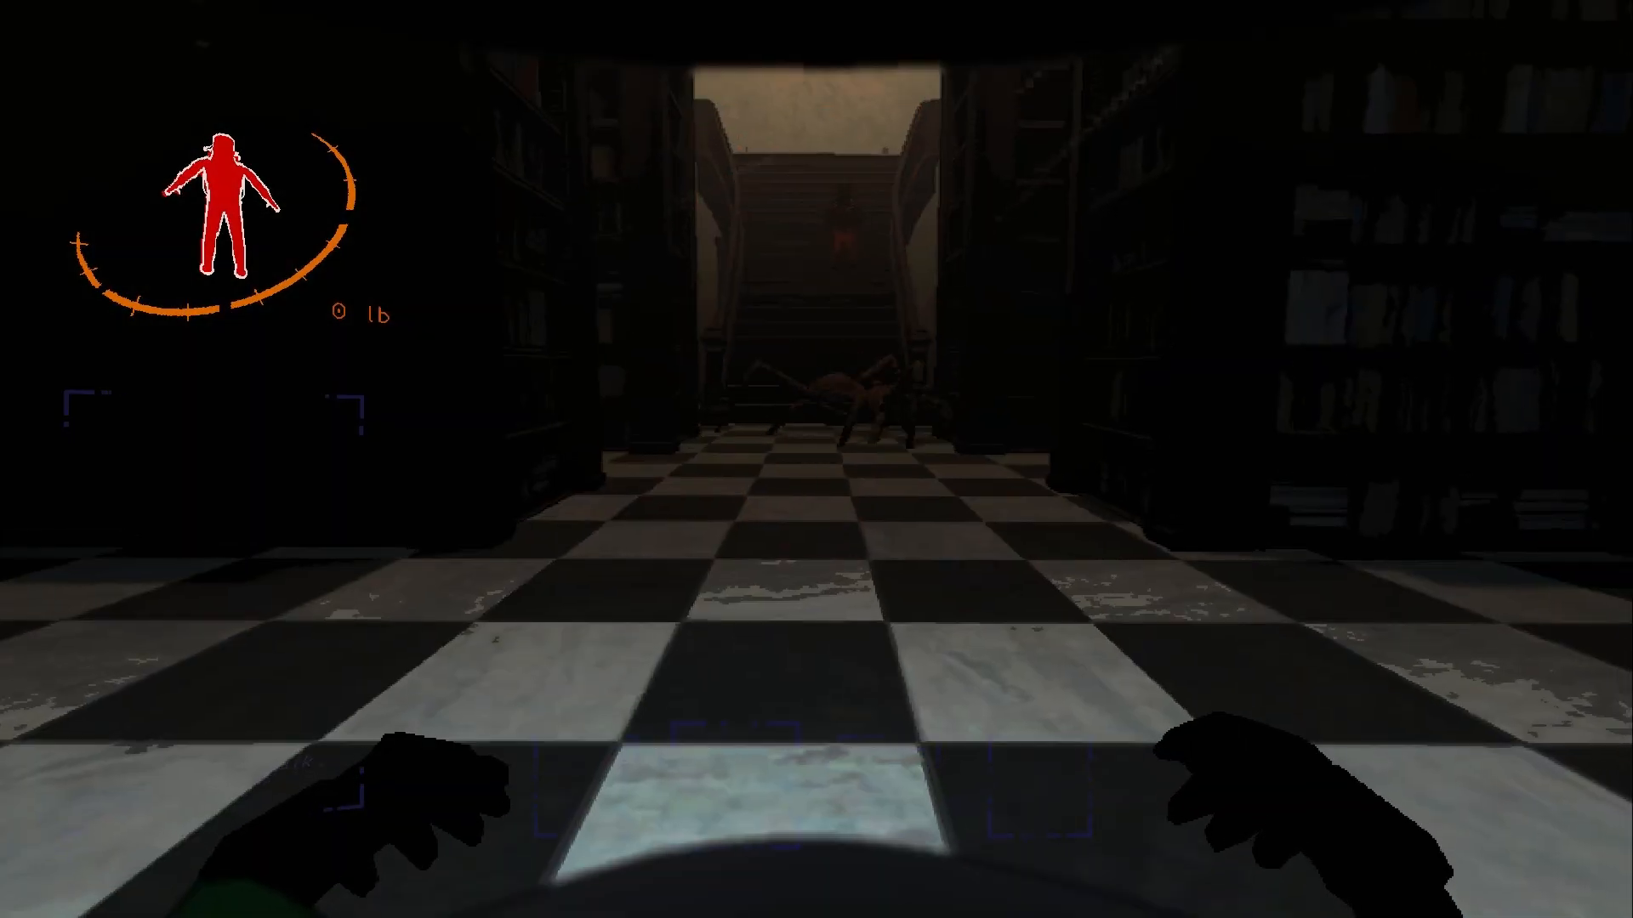